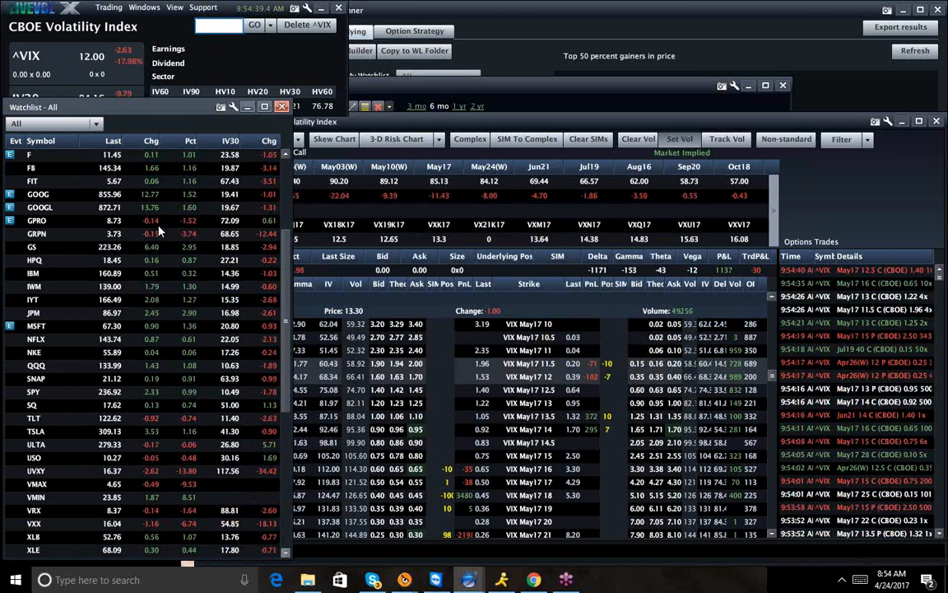
scroll("down", 3)
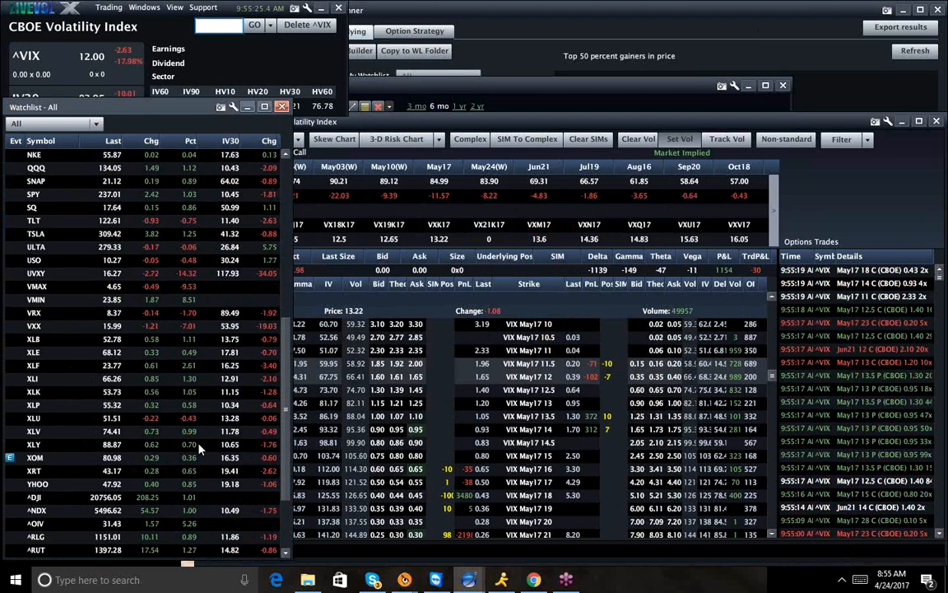
scroll("down", 3)
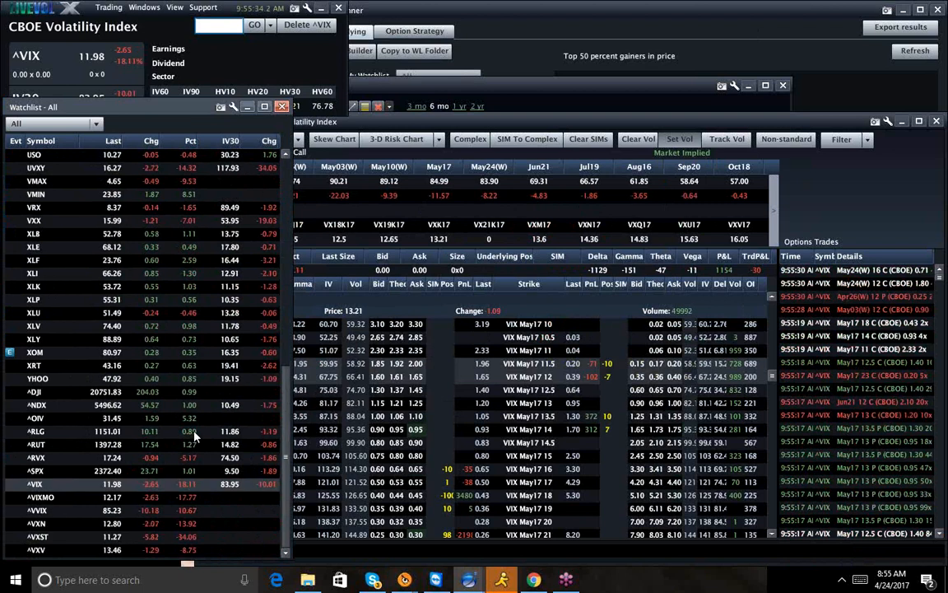